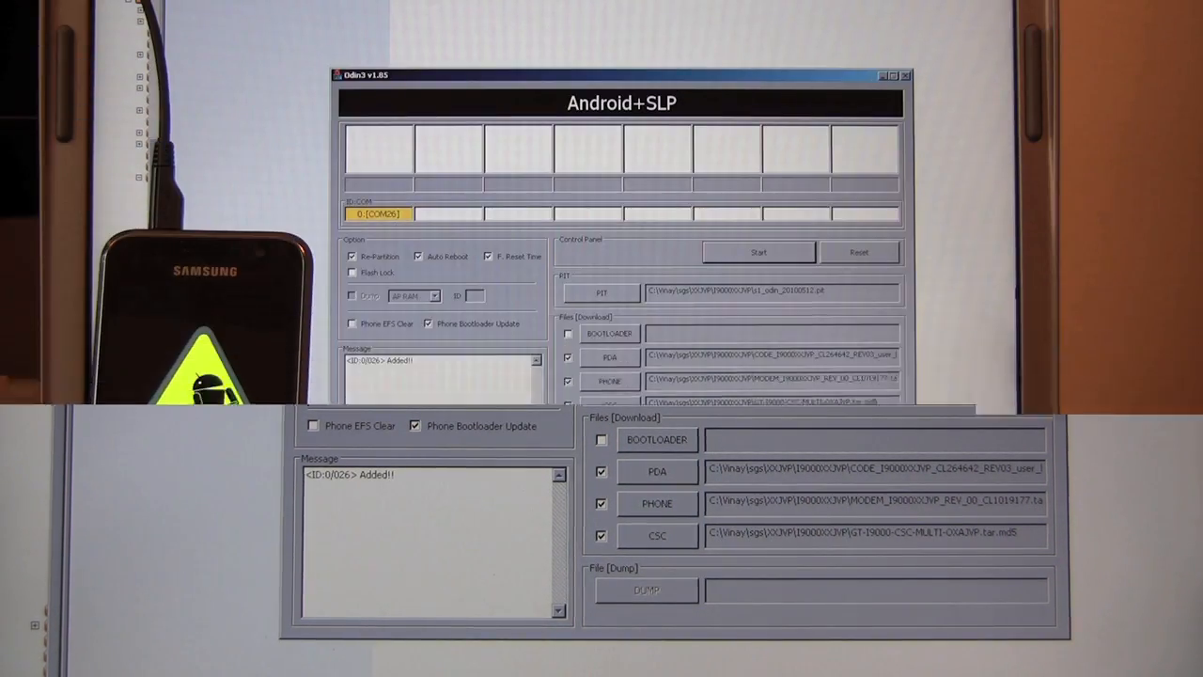
- Wait for the flash to finish with green PASS and the log reporting succeed 1 / failed 0
click(759, 252)
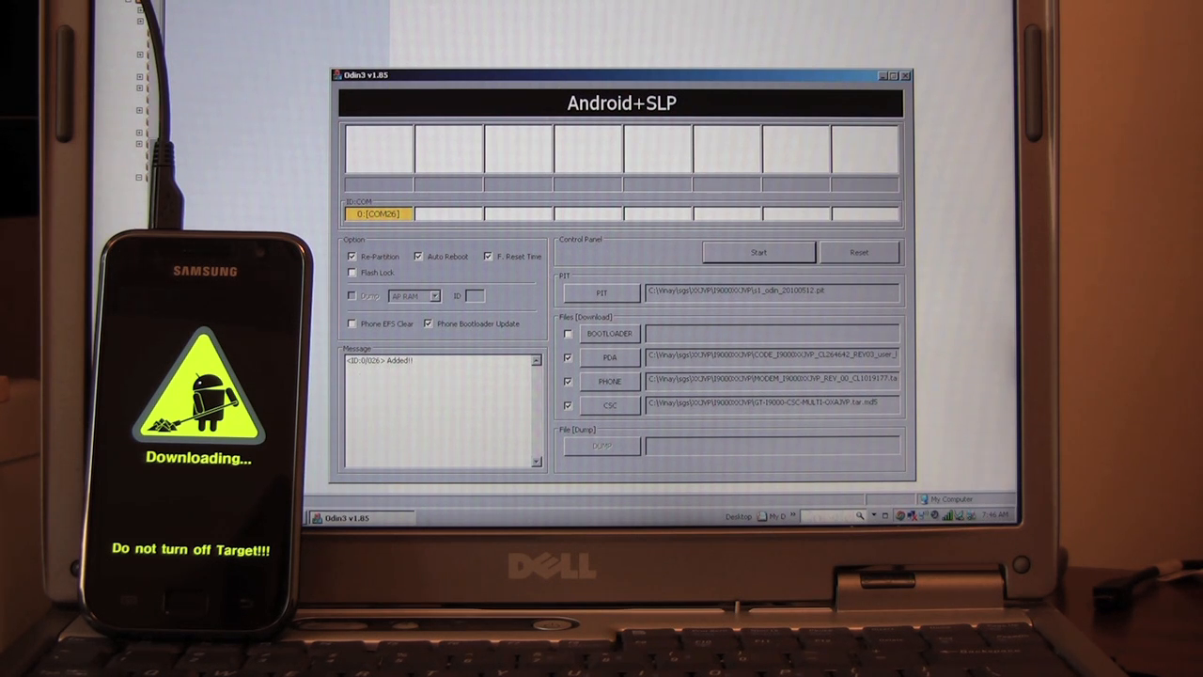
mouse_move(749, 259)
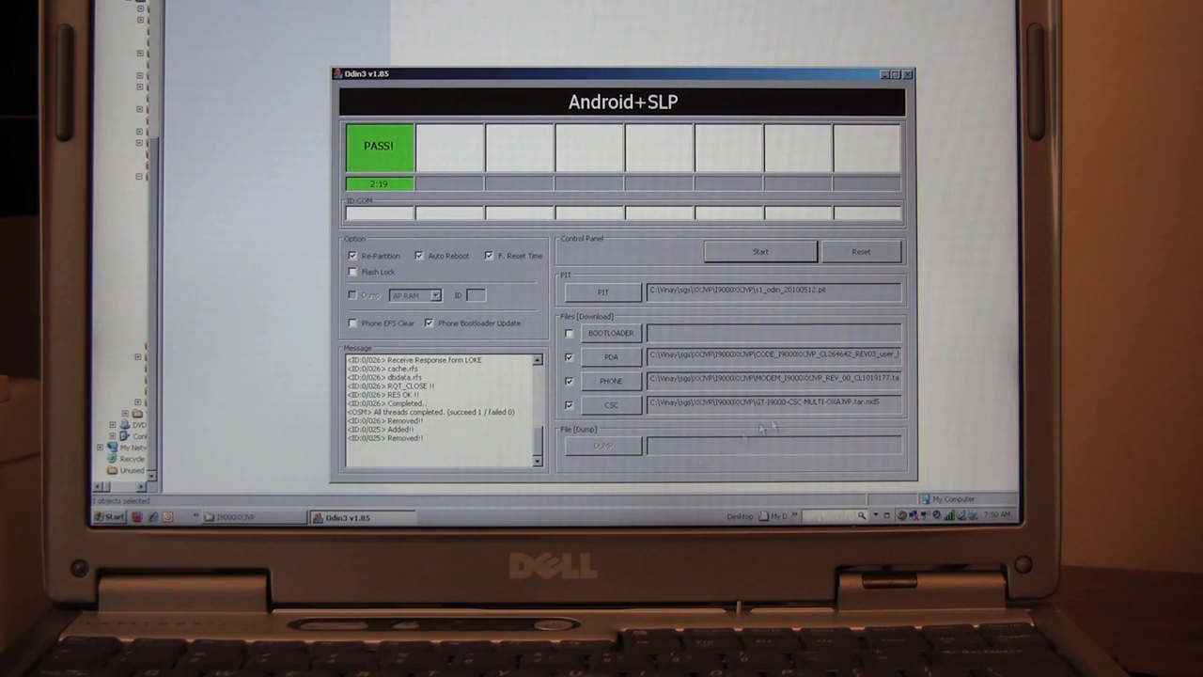
mouse_move(904, 11)
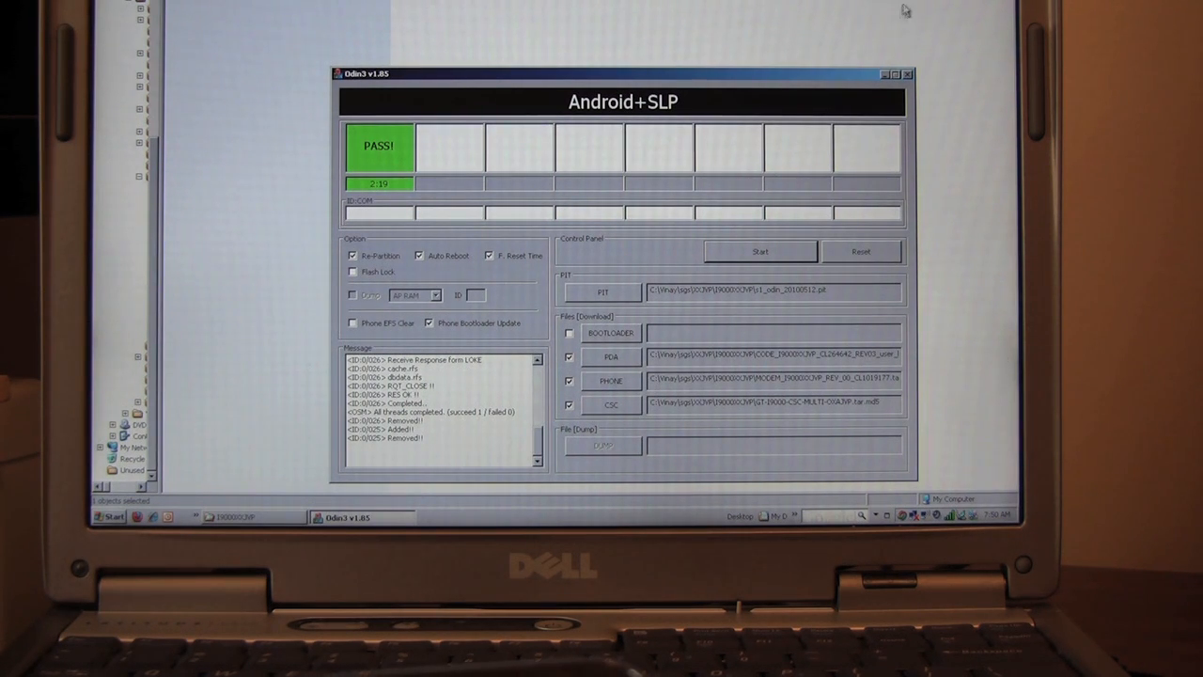